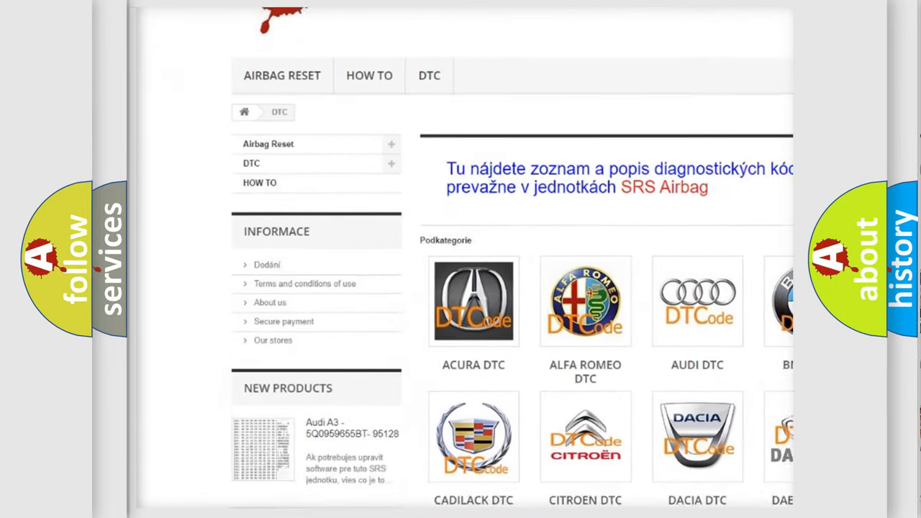
scroll(down, 3)
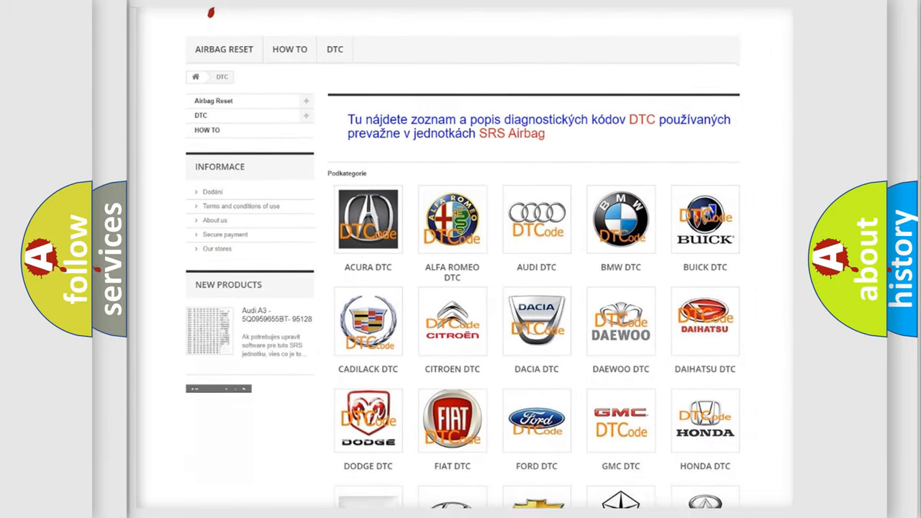
scroll(down, 3)
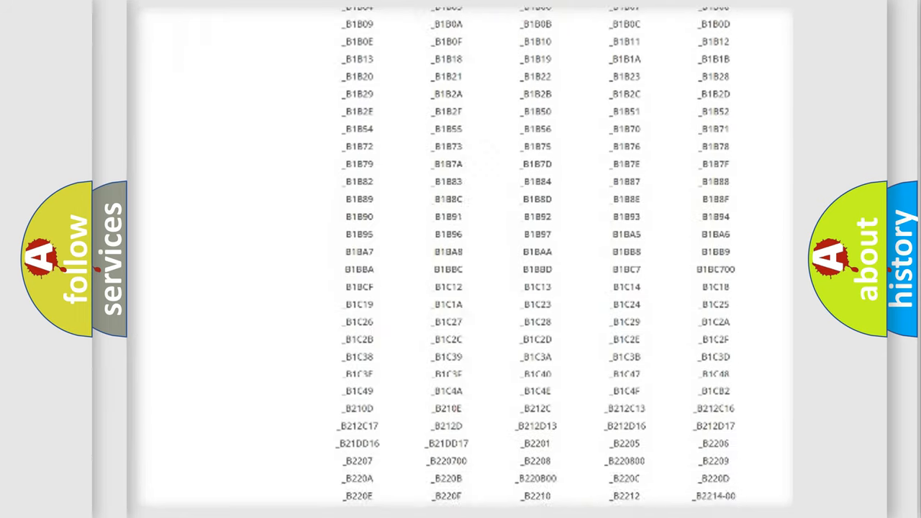
scroll(up, 3)
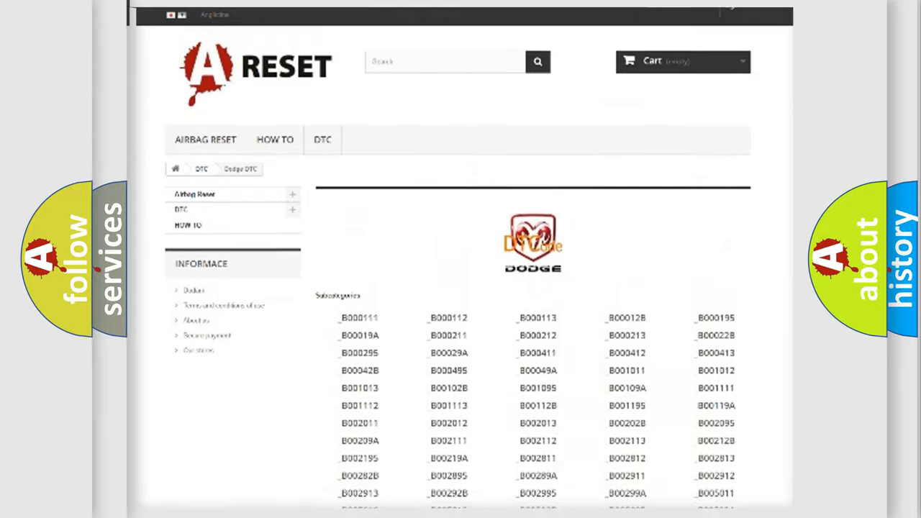